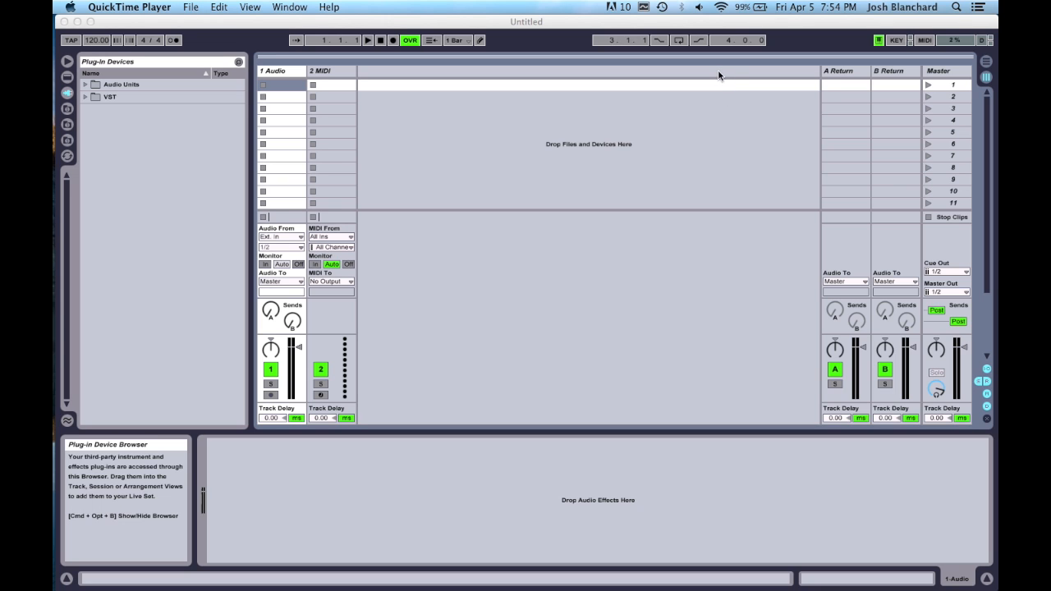
mouse_move(703, 77)
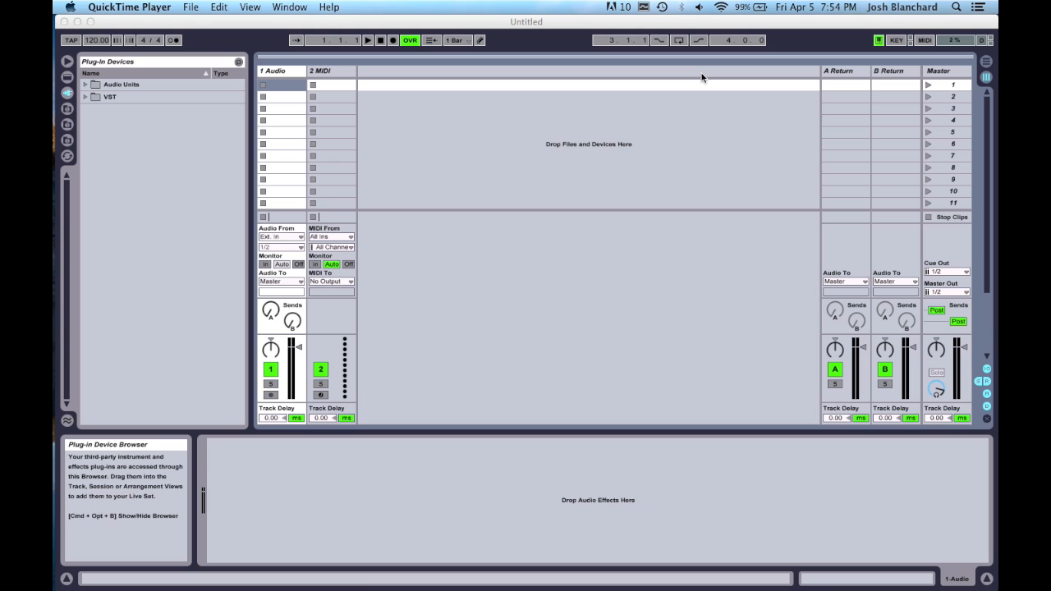
mouse_move(527, 105)
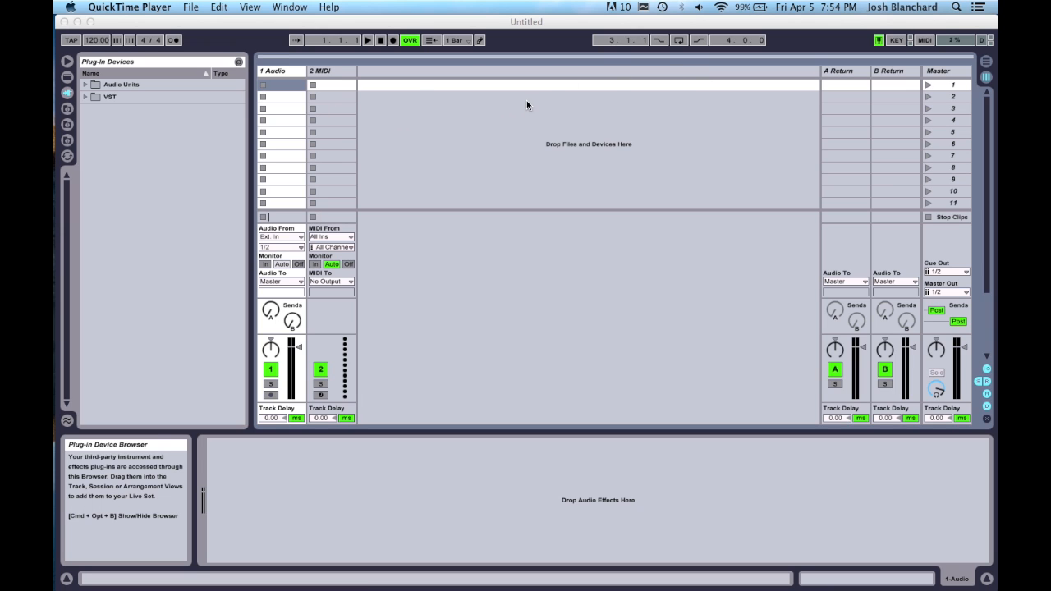
mouse_move(803, 118)
type("aud")
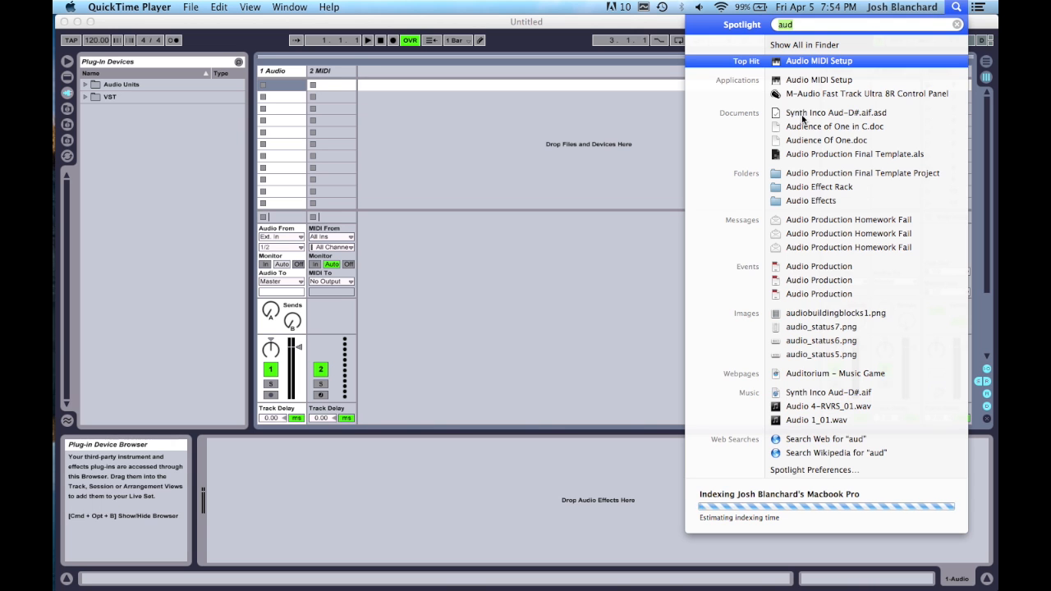
Launch Audio MIDI Setup, show the MIDI Studio window and select the IAC Driver device
left_click(818, 61)
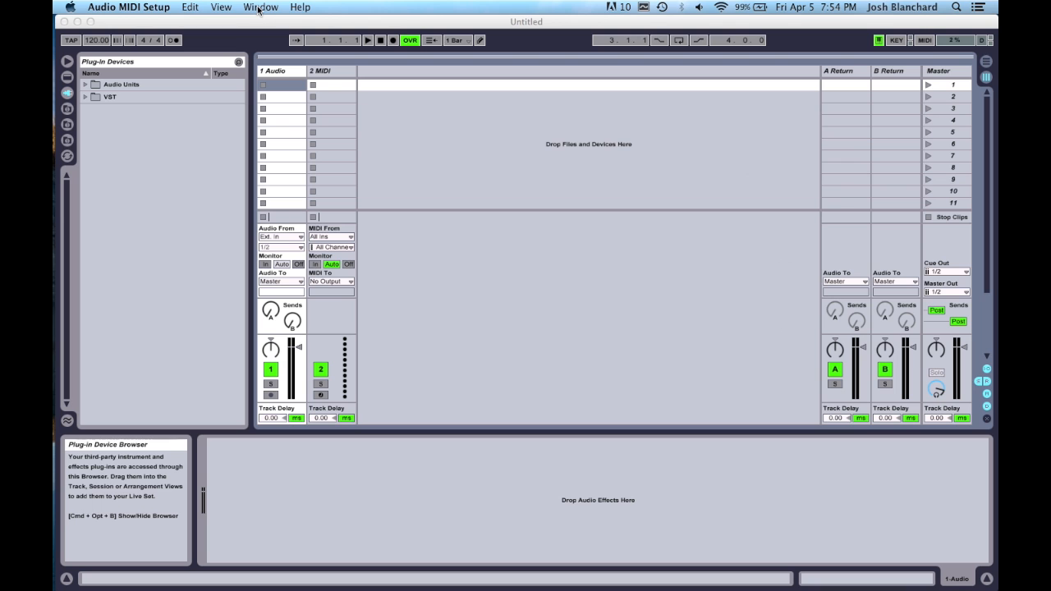
left_click(260, 6)
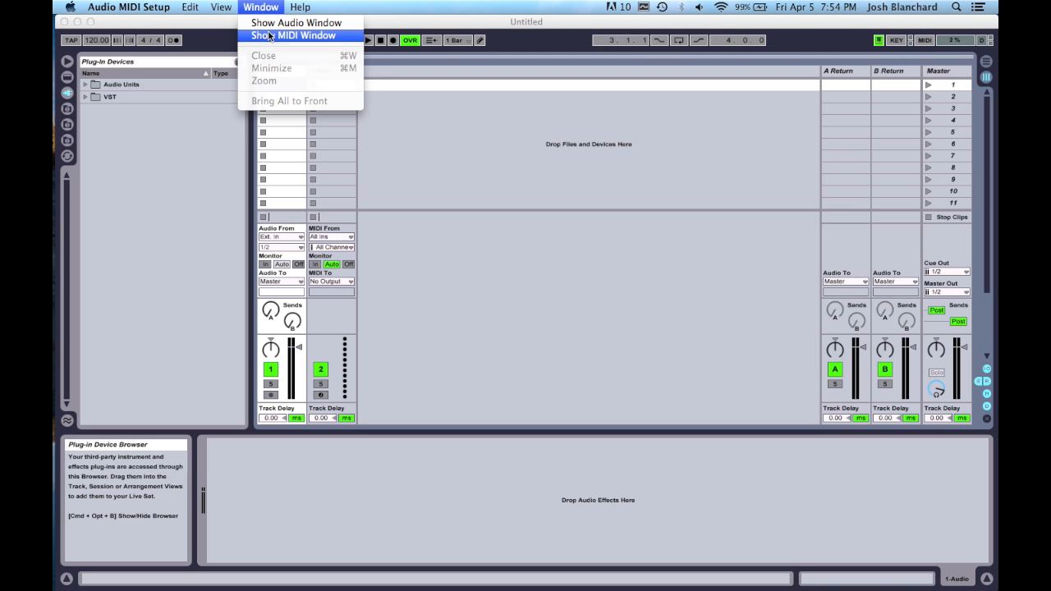
left_click(292, 36)
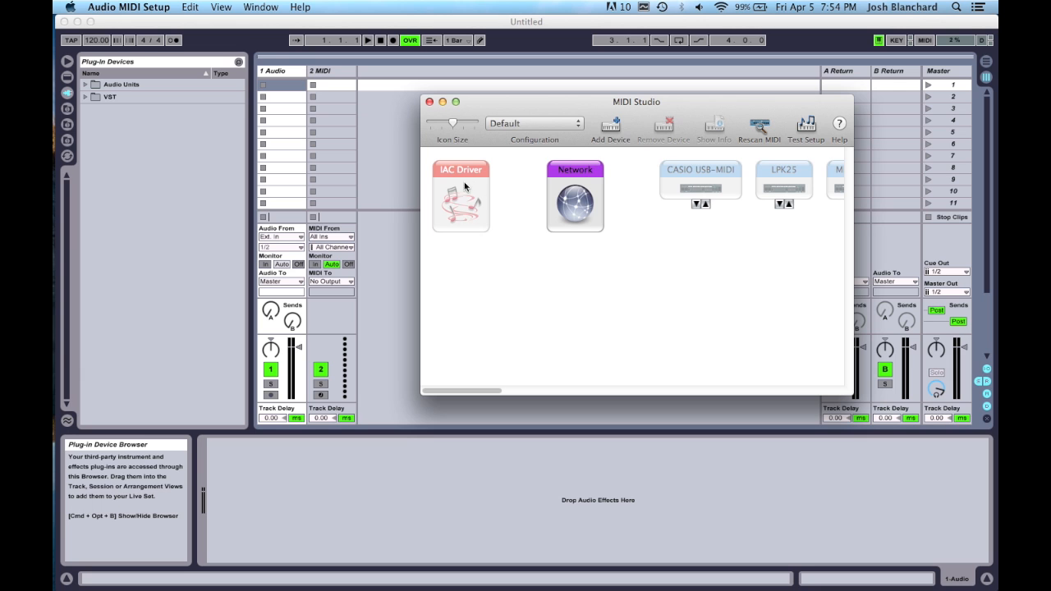
left_click(460, 204)
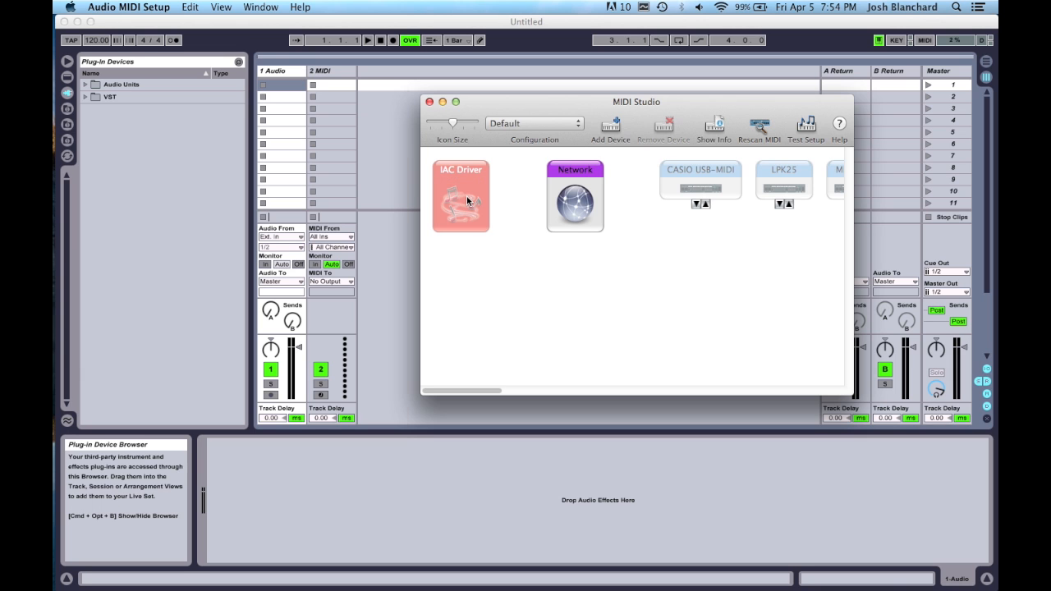
Add port IAC Bus 1 to the IAC Driver, set the device online and close its properties
double_click(459, 197)
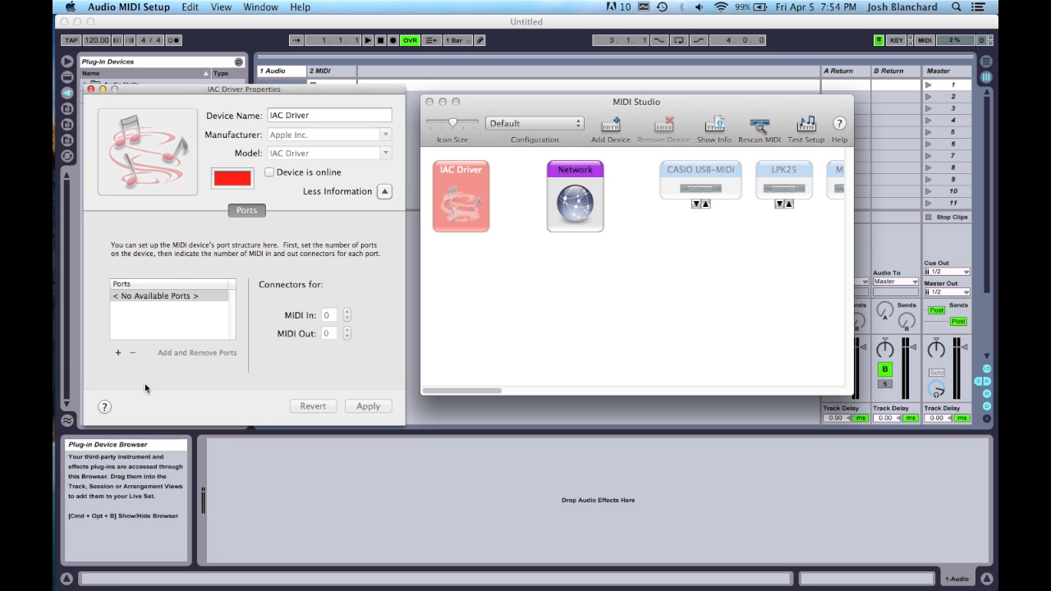
mouse_move(133, 252)
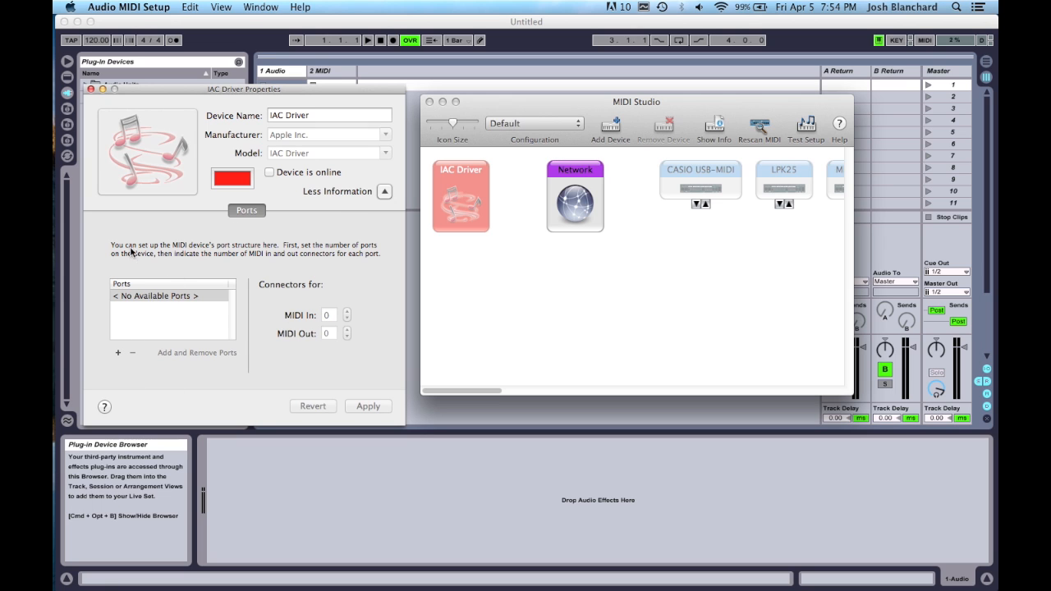
mouse_move(262, 206)
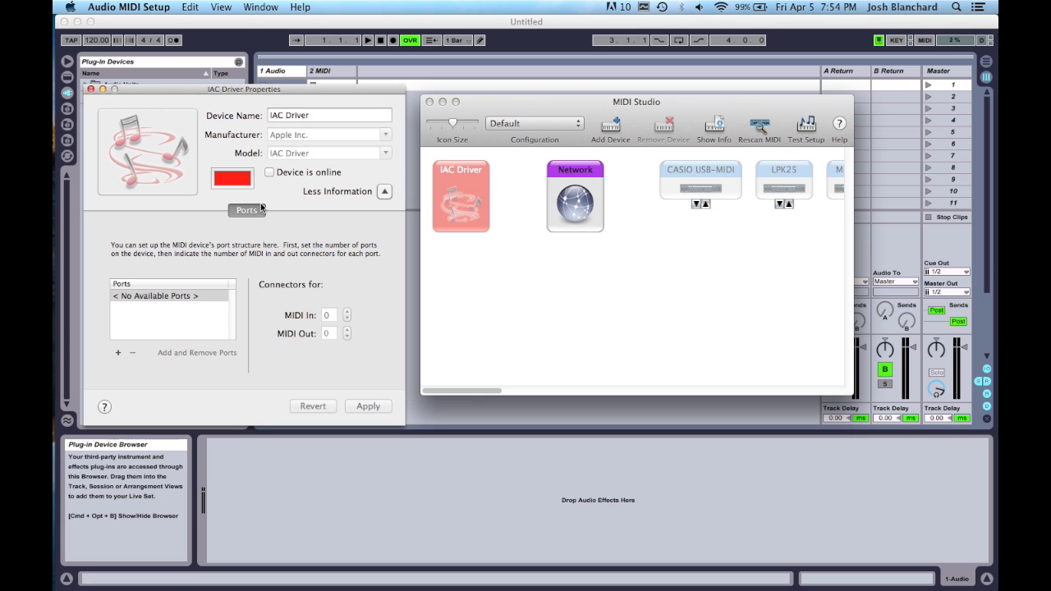
mouse_move(250, 102)
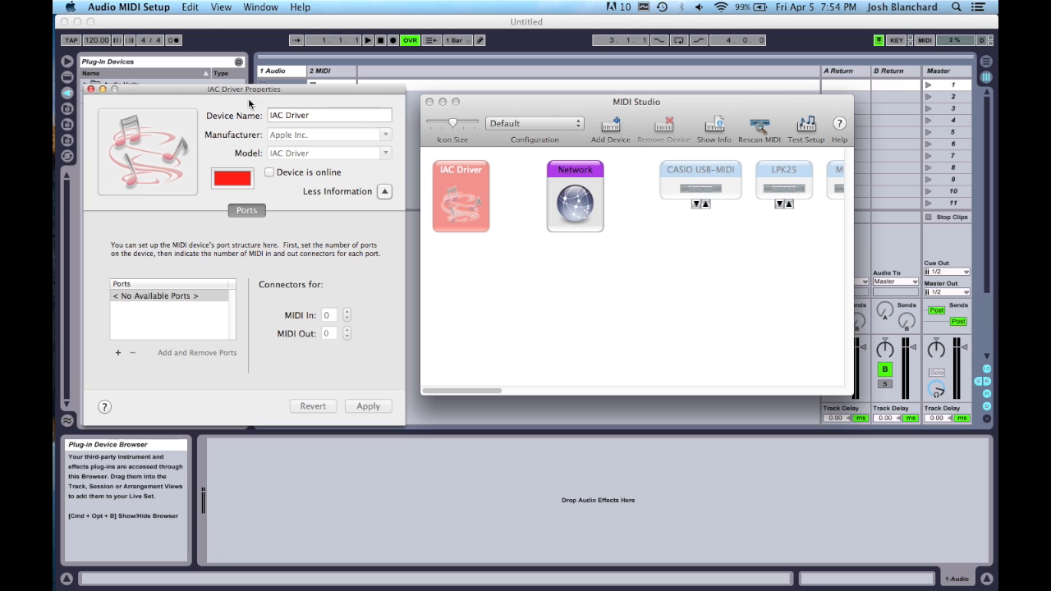
mouse_move(263, 51)
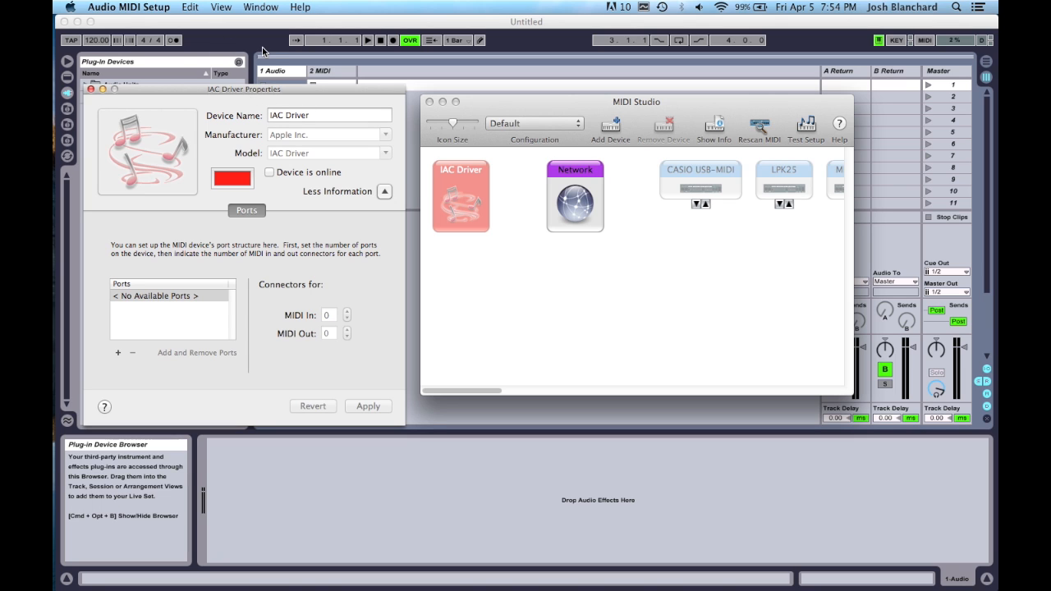
mouse_move(439, 217)
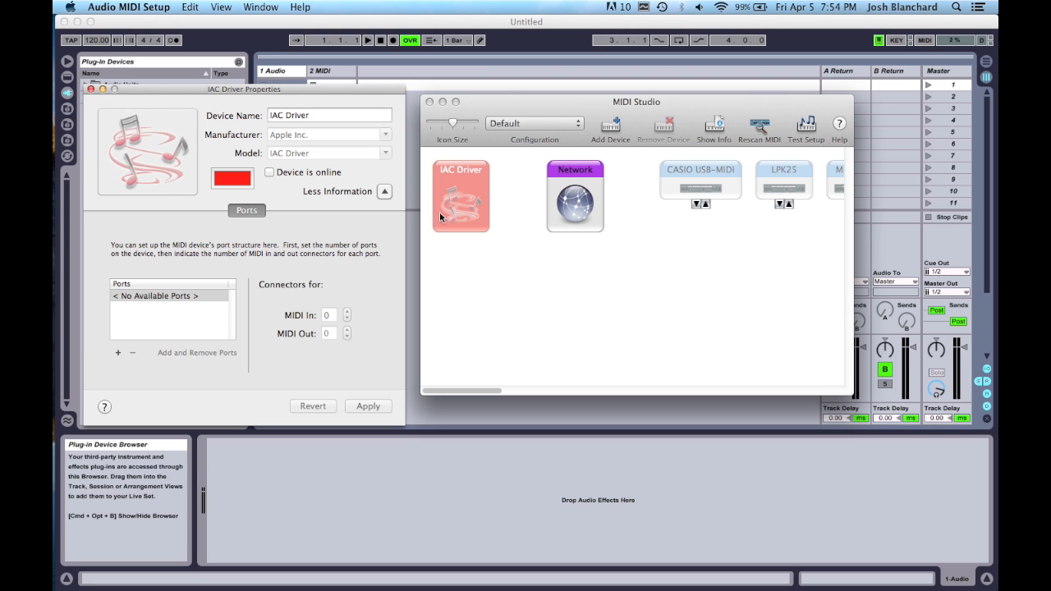
mouse_move(420, 57)
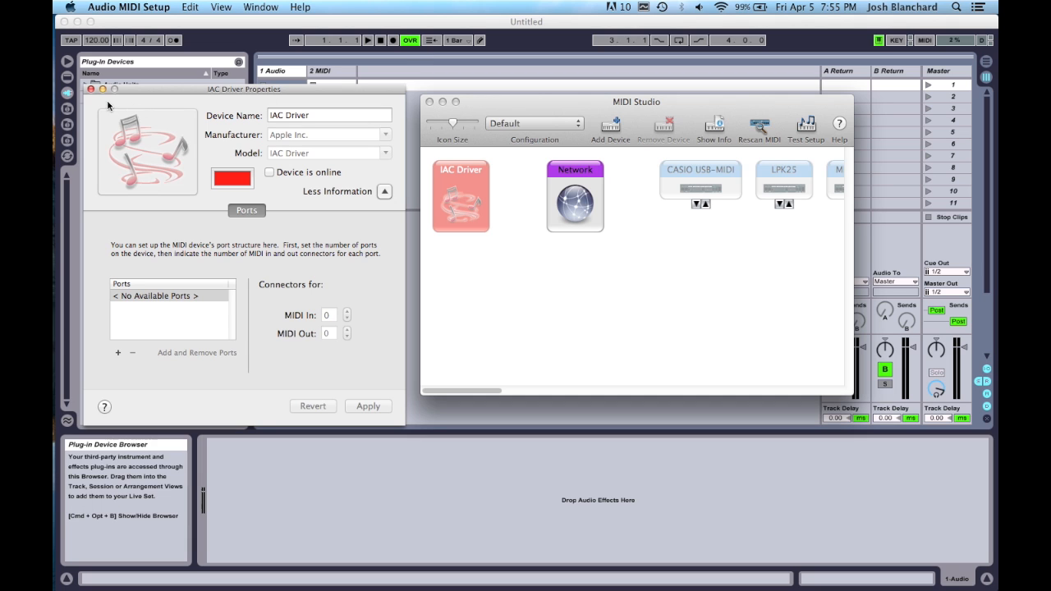
mouse_move(118, 369)
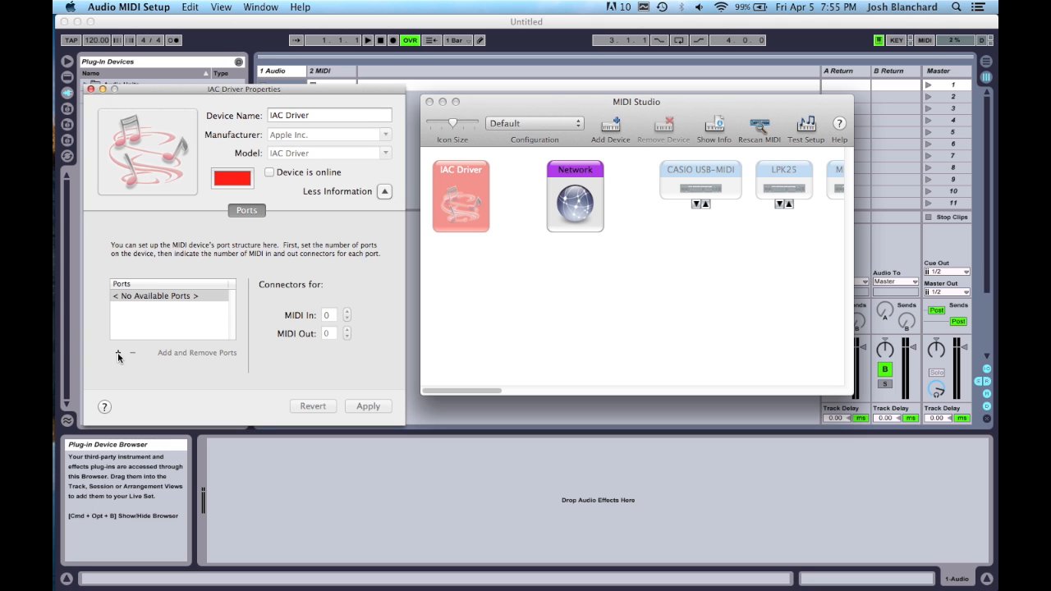
left_click(119, 352)
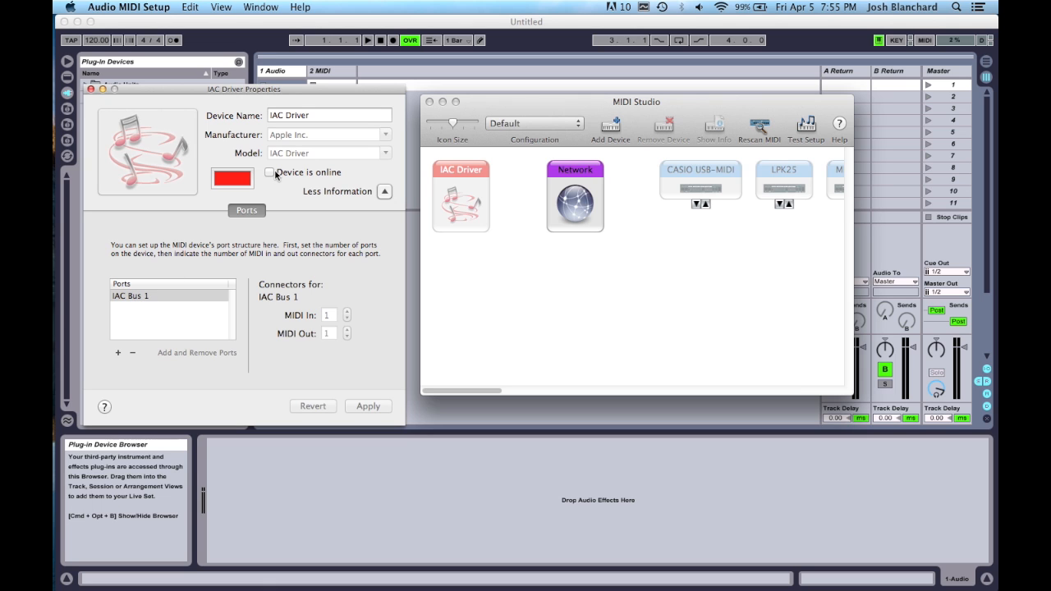
left_click(269, 173)
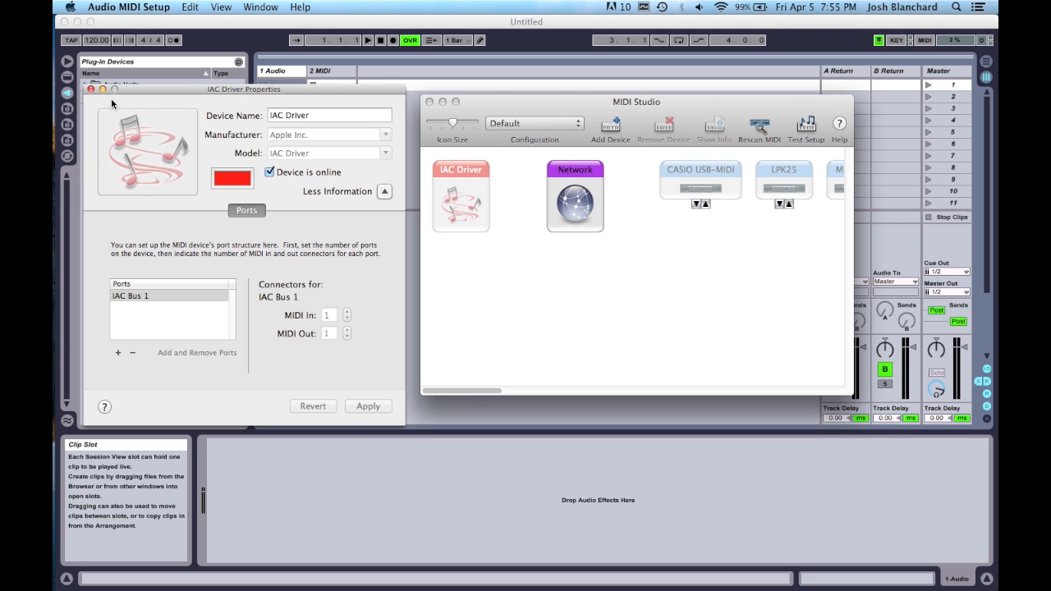
left_click(90, 88)
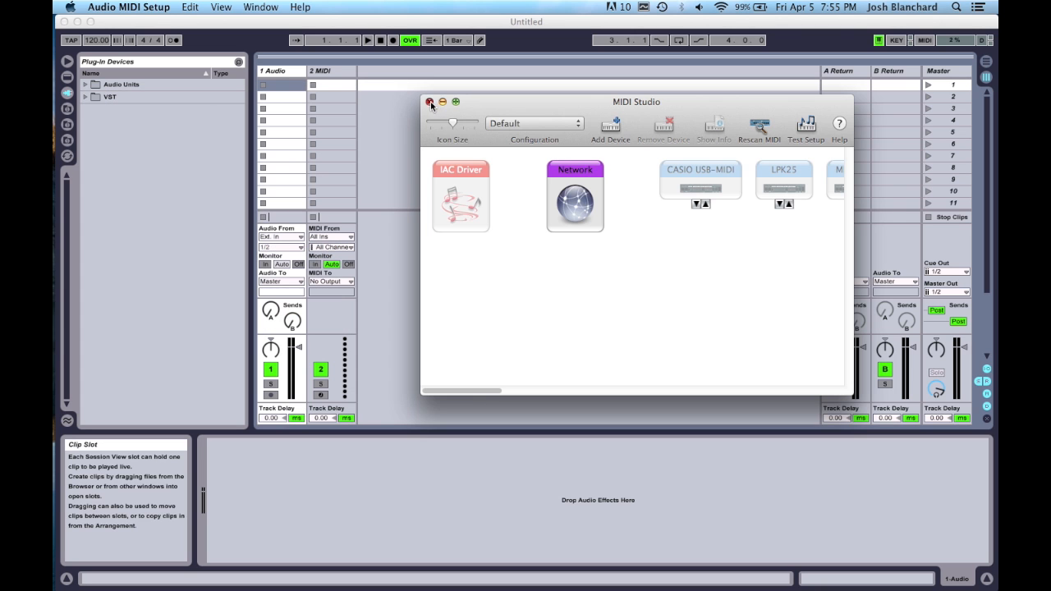
In Live's MIDI preferences, switch Track and Remote on for the IAC Driver input and output ports
left_click(430, 102)
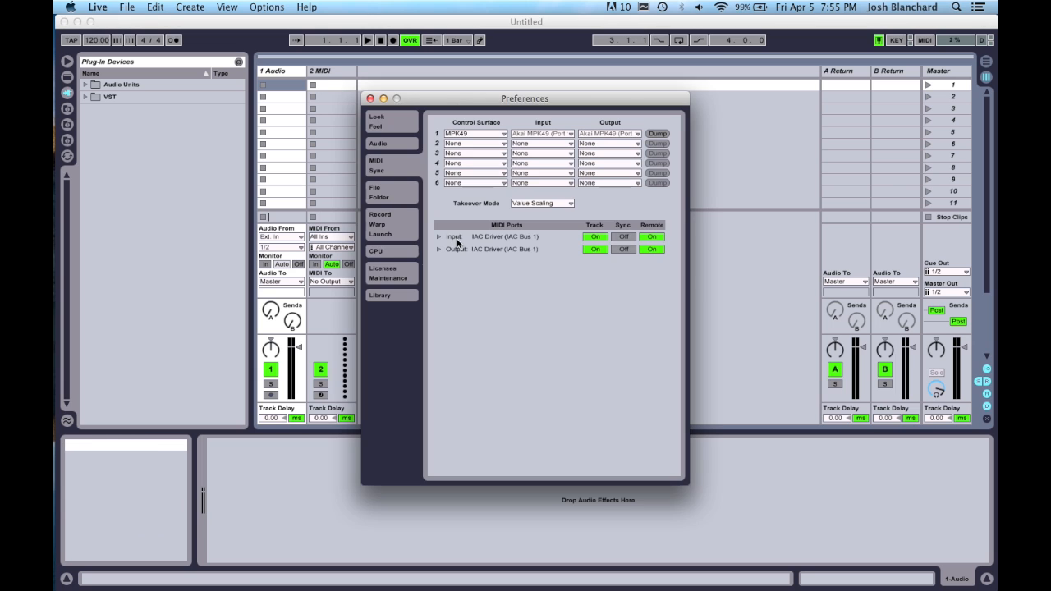
left_click(378, 122)
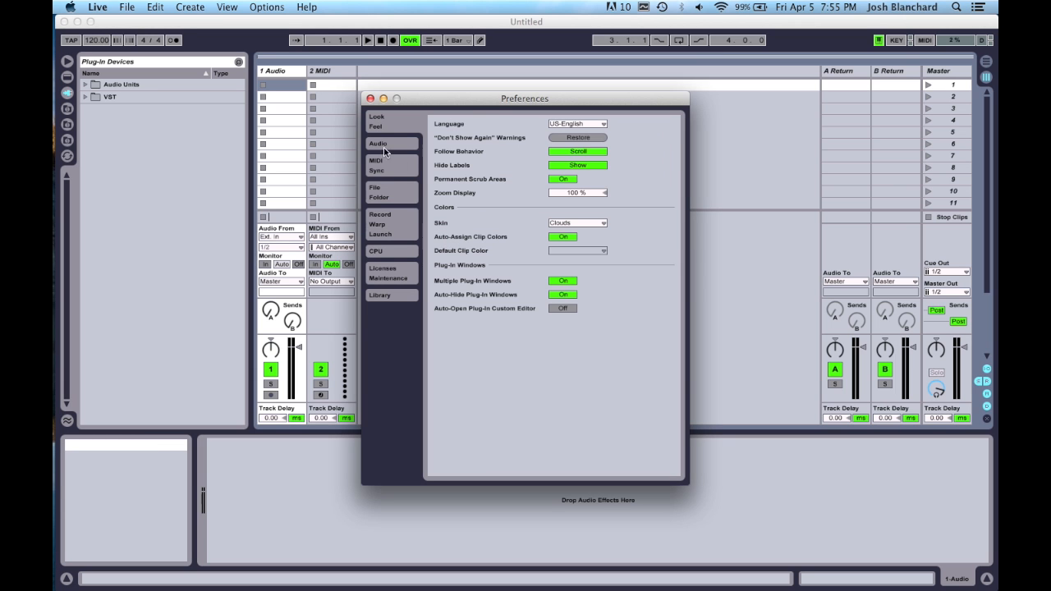
mouse_move(387, 166)
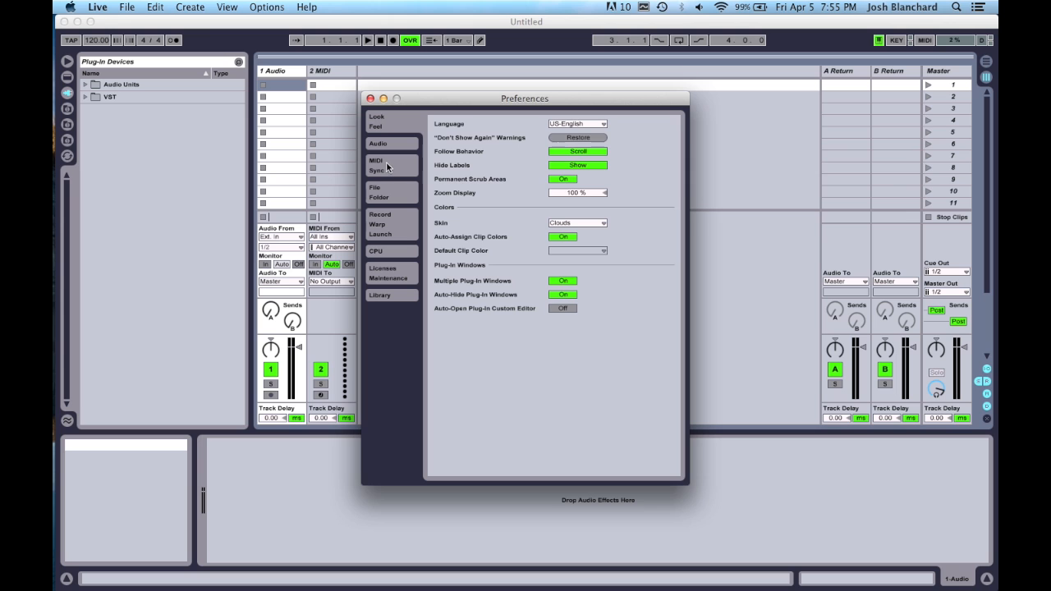
left_click(376, 164)
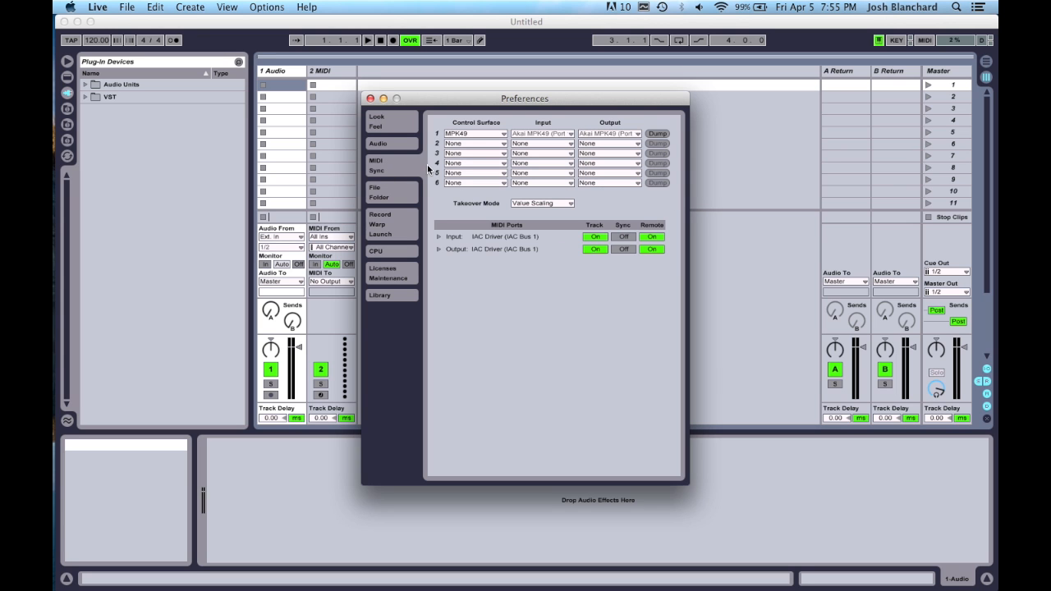
mouse_move(509, 246)
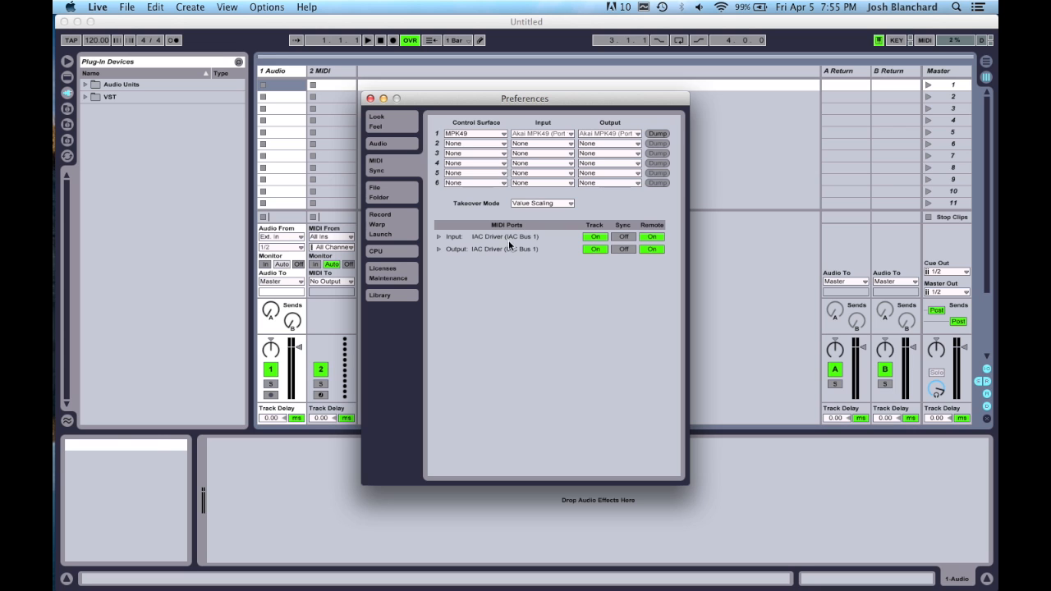
mouse_move(516, 233)
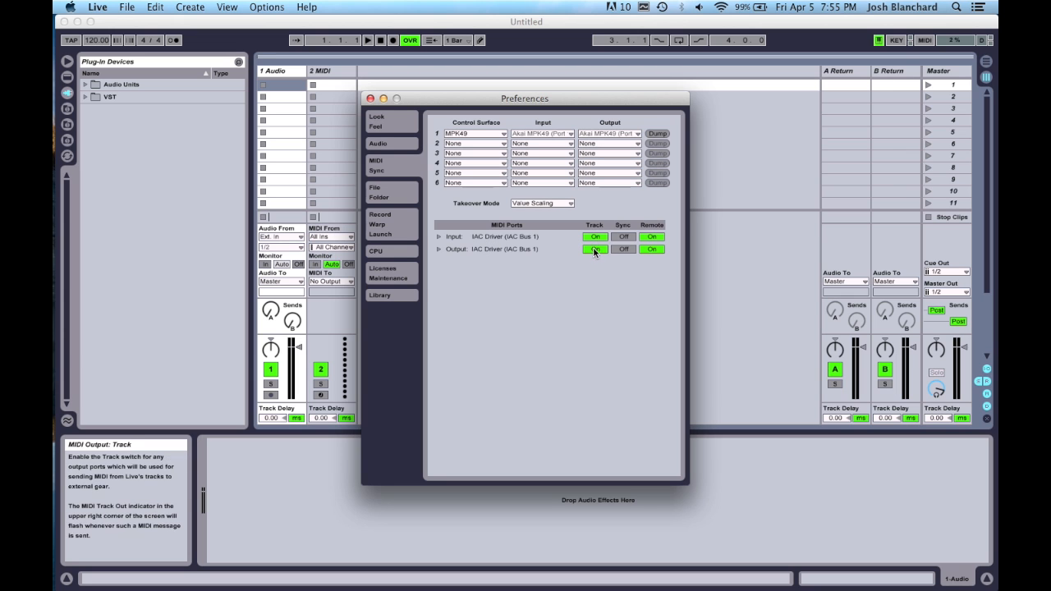
left_click(650, 236)
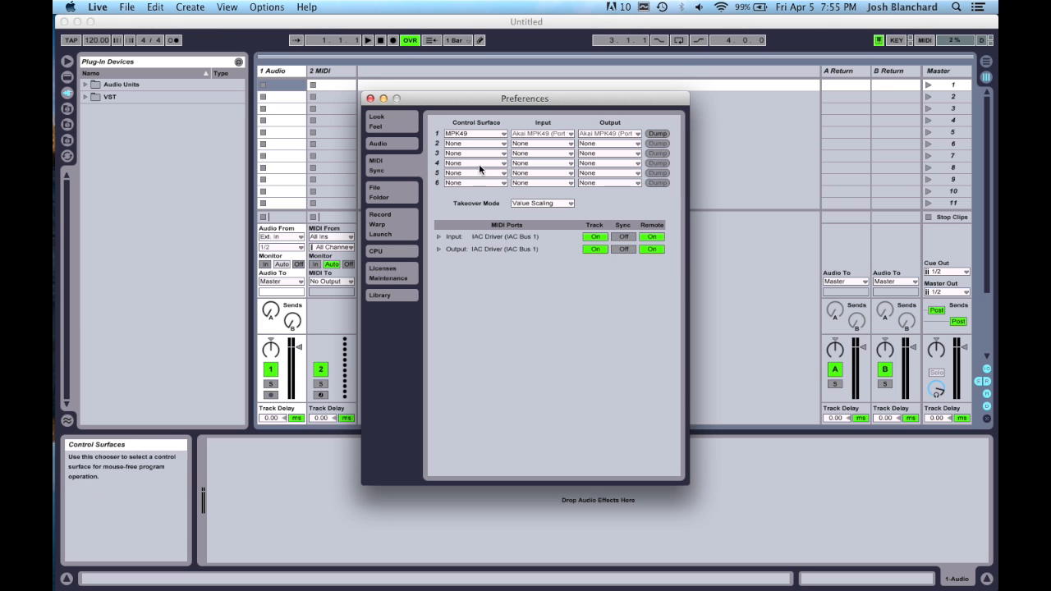
left_click(371, 98)
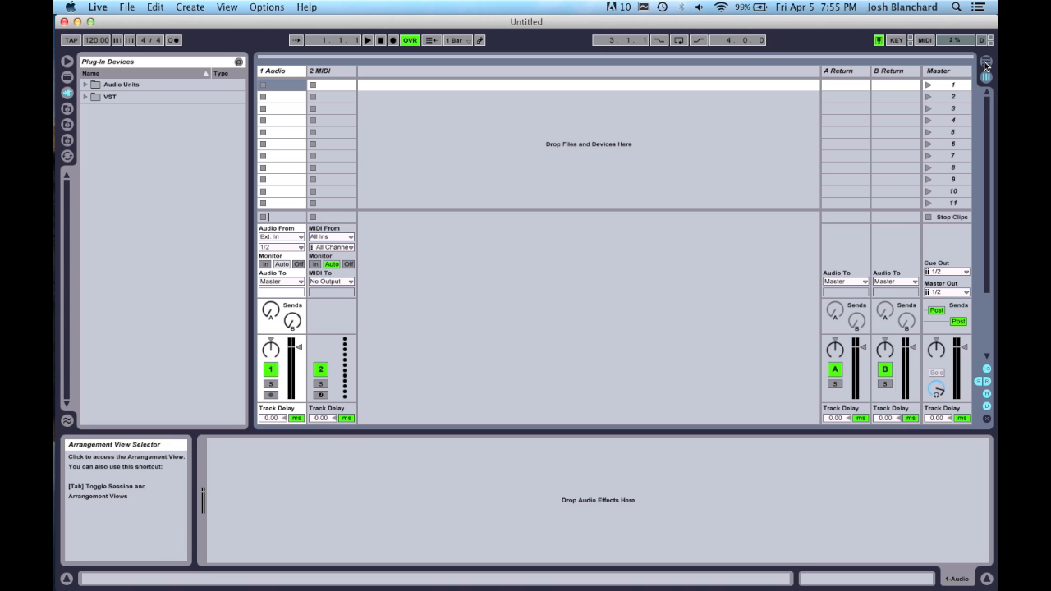
In Arrangement View, insert a one-bar MIDI clip on the MIDI track and open it in the note editor
key("Tab")
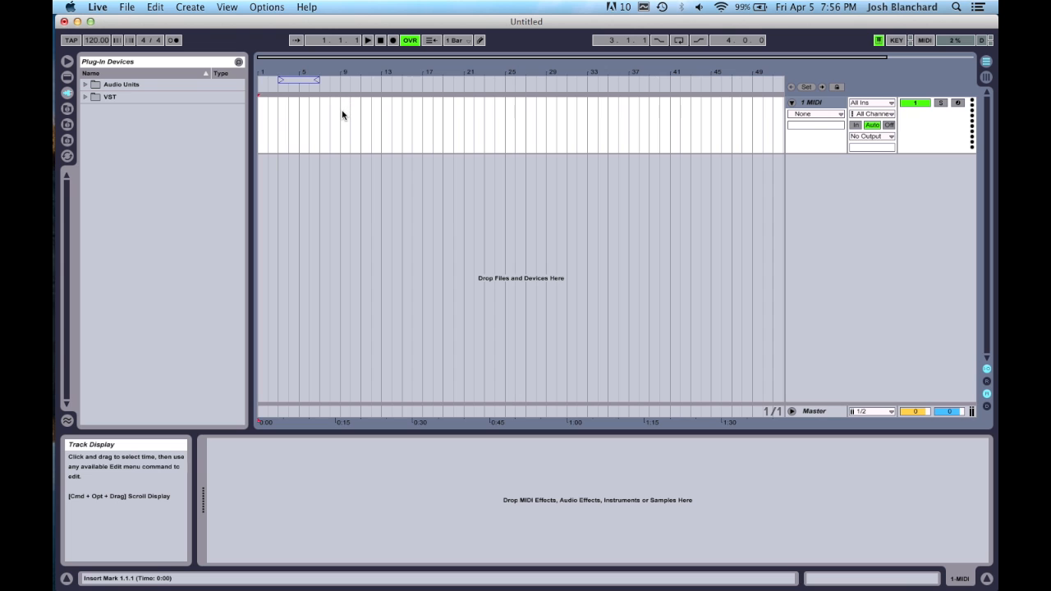
left_click(345, 123)
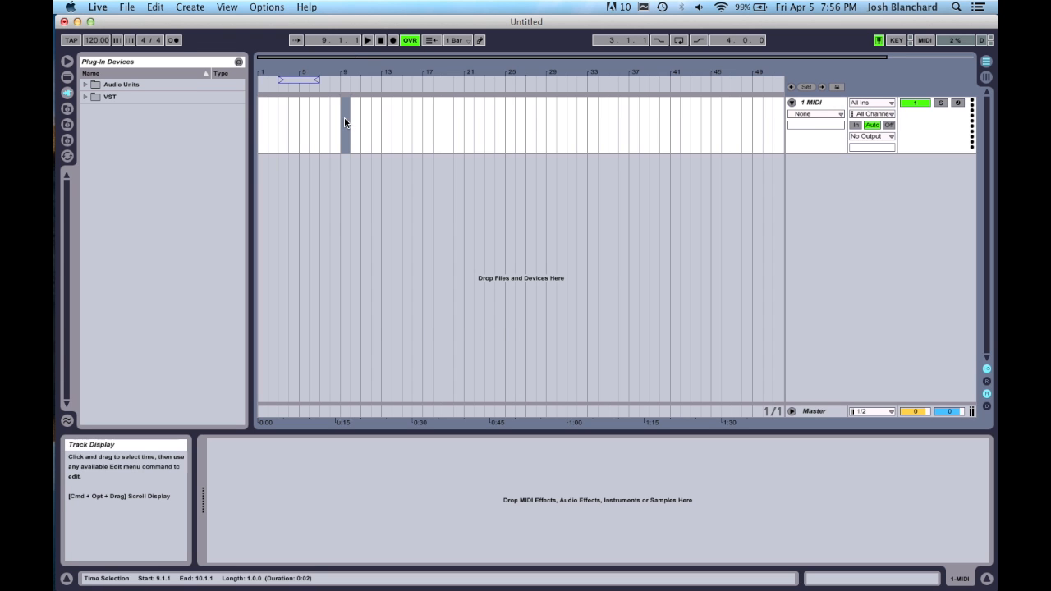
right_click(347, 106)
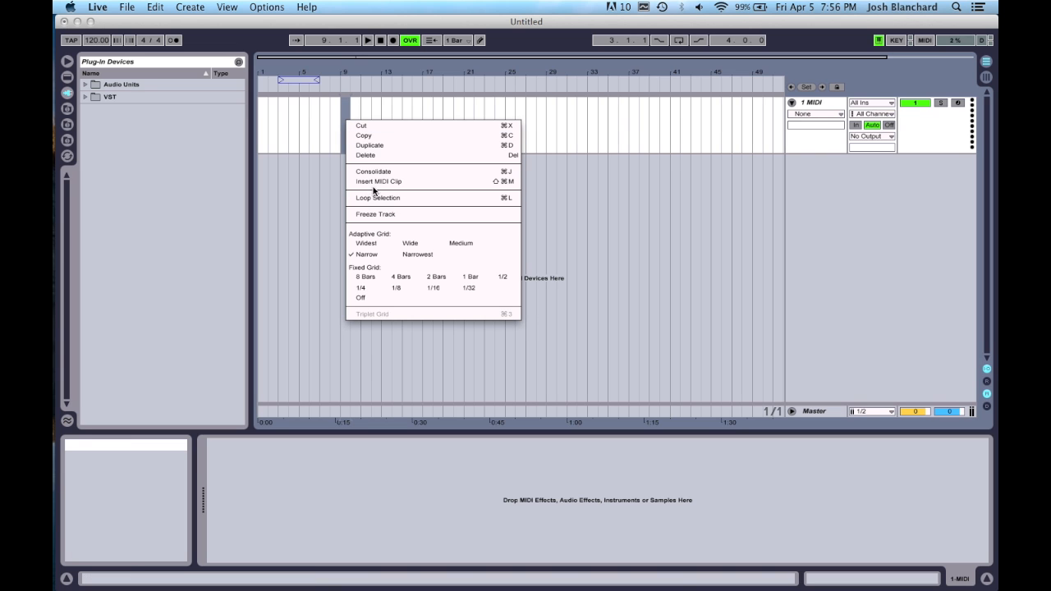
left_click(377, 180)
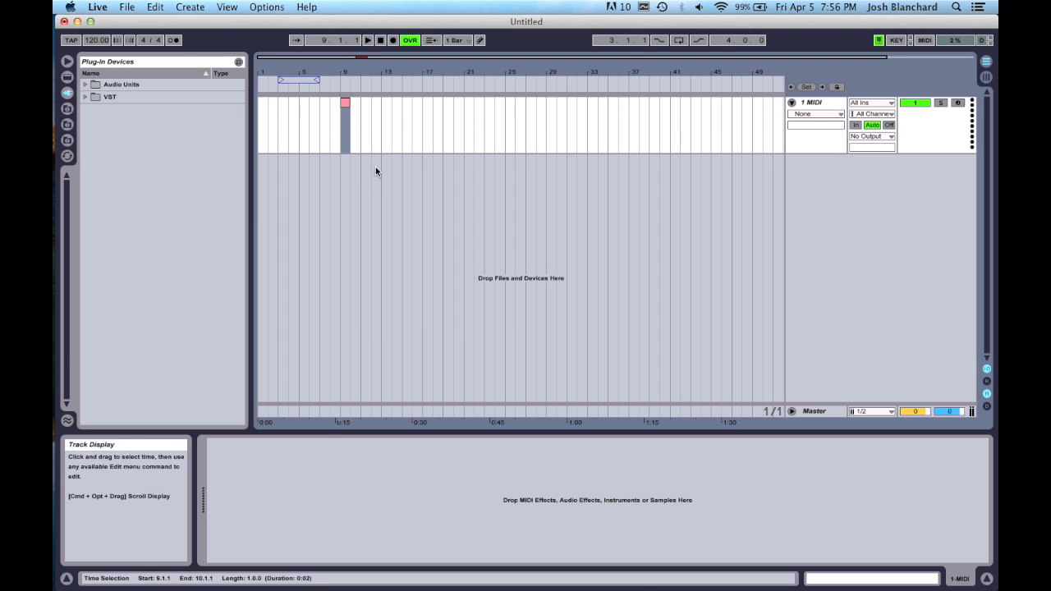
double_click(344, 102)
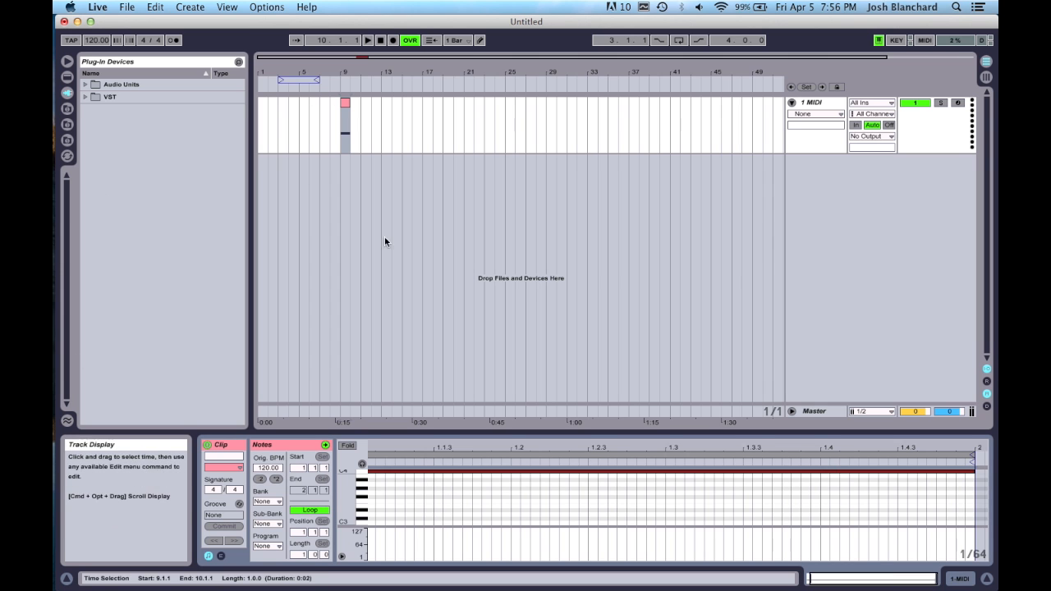
mouse_move(345, 138)
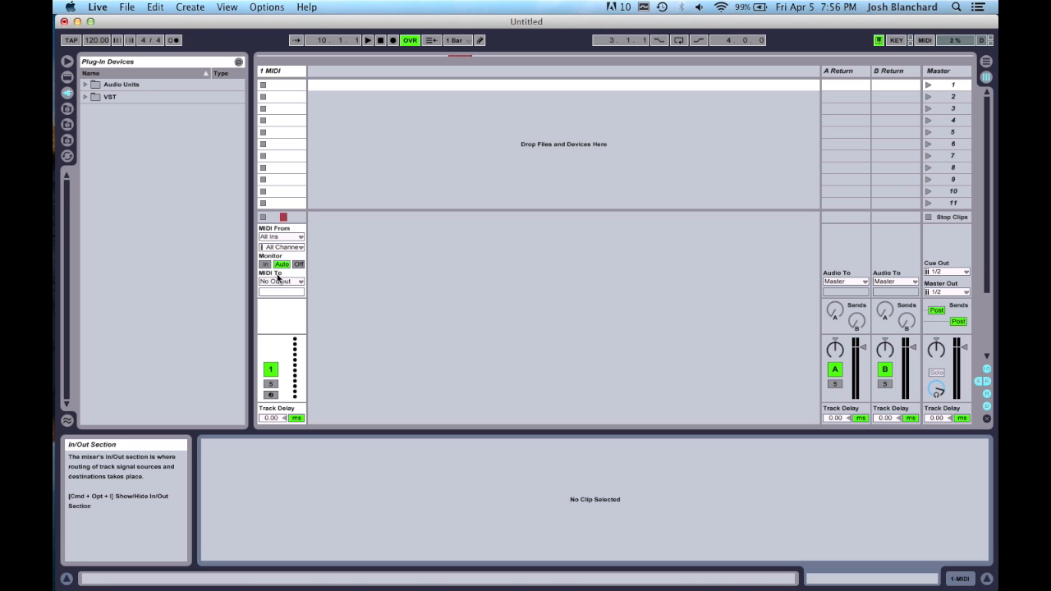
Route the MIDI track's output to IAC Driver (IAC Bus 1) on channel 1
left_click(280, 281)
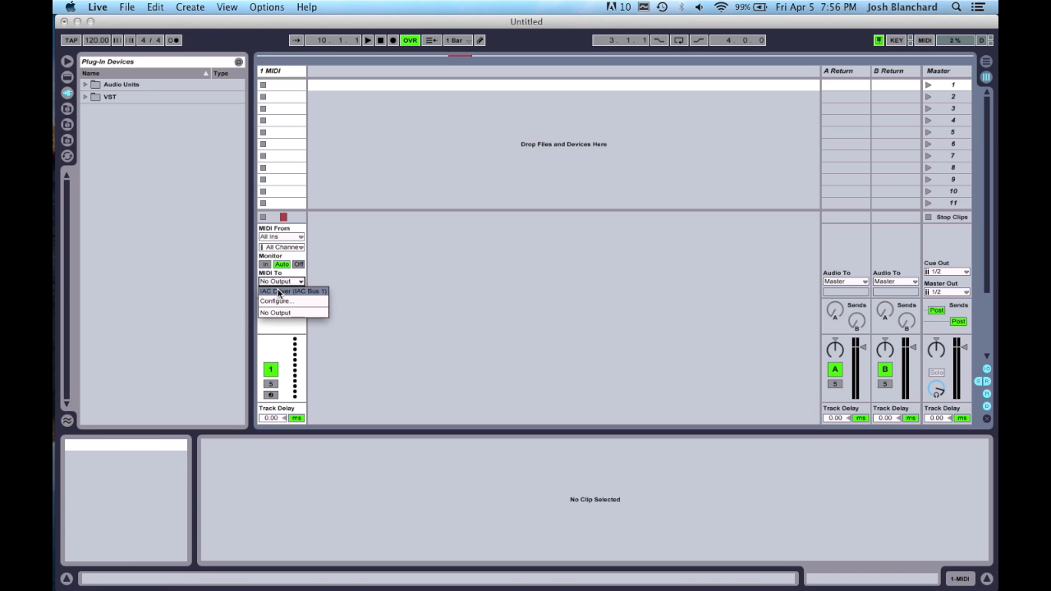
left_click(292, 292)
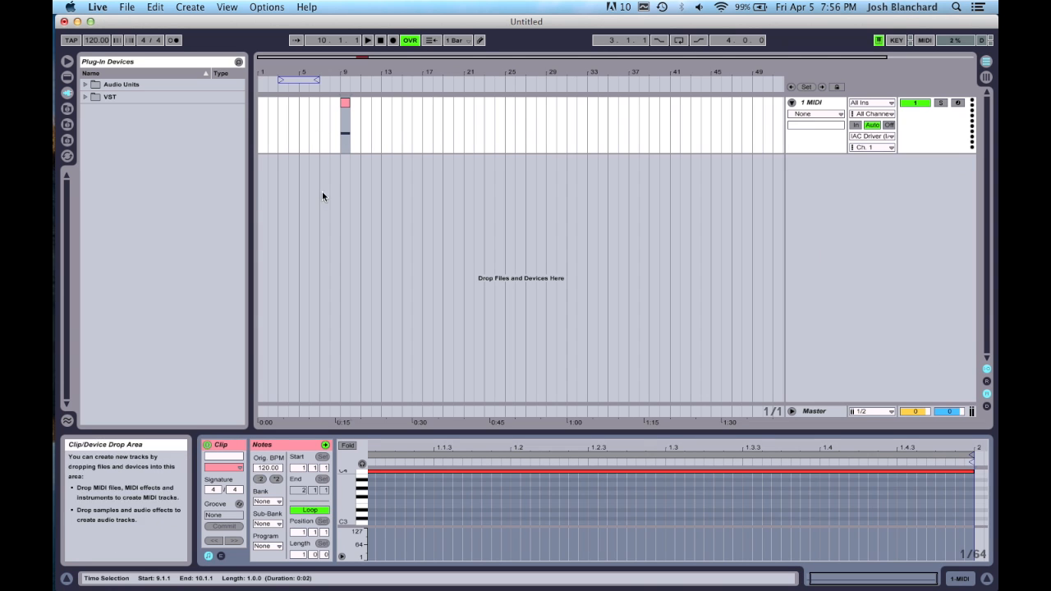
mouse_move(590, 205)
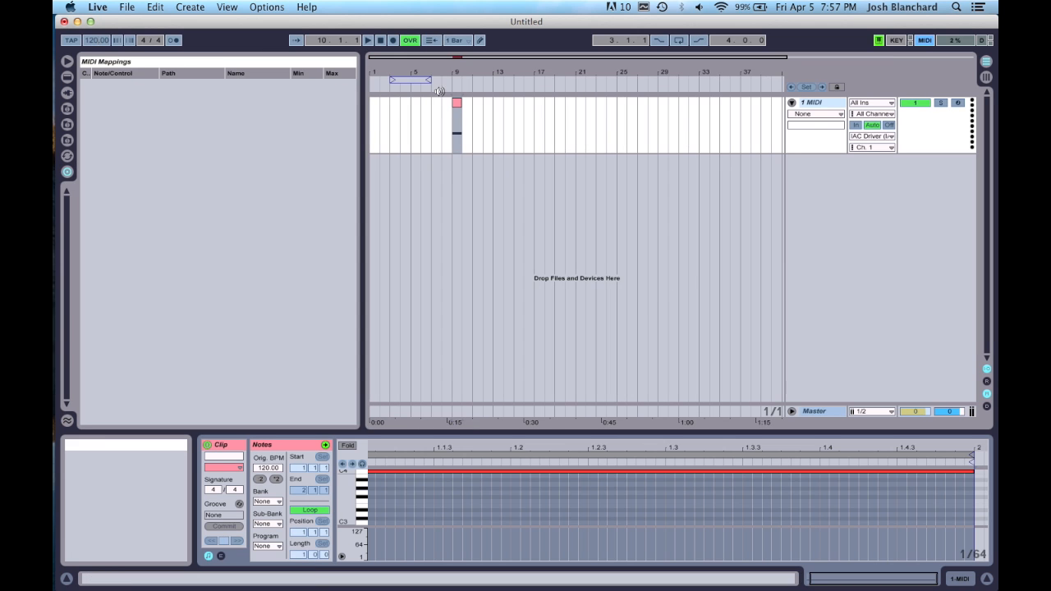
mouse_move(386, 89)
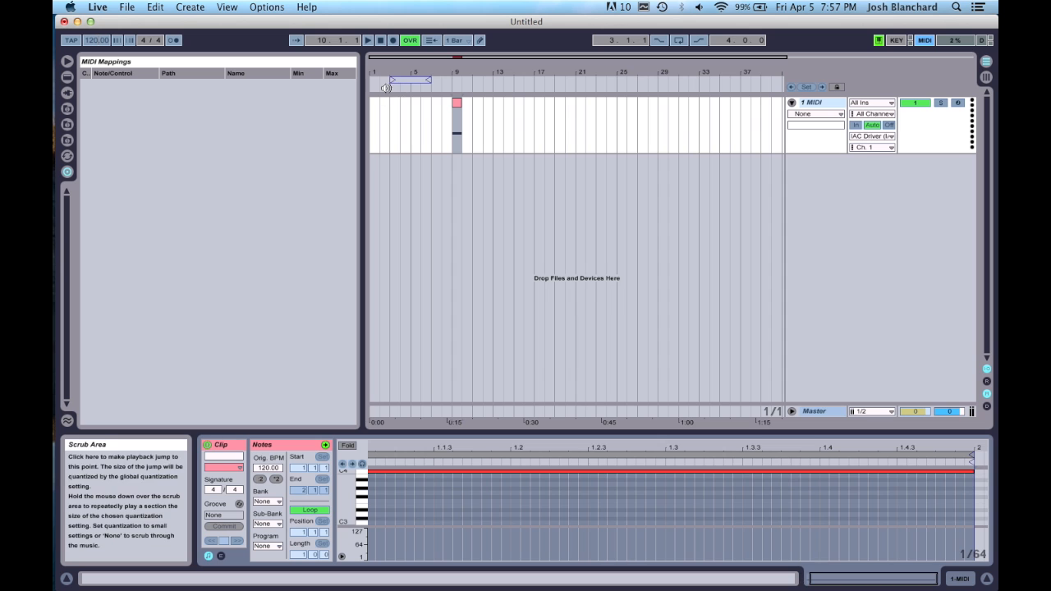
In MIDI Map Mode, select the transport Stop button for mapping and then select the MIDI clip
left_click(367, 40)
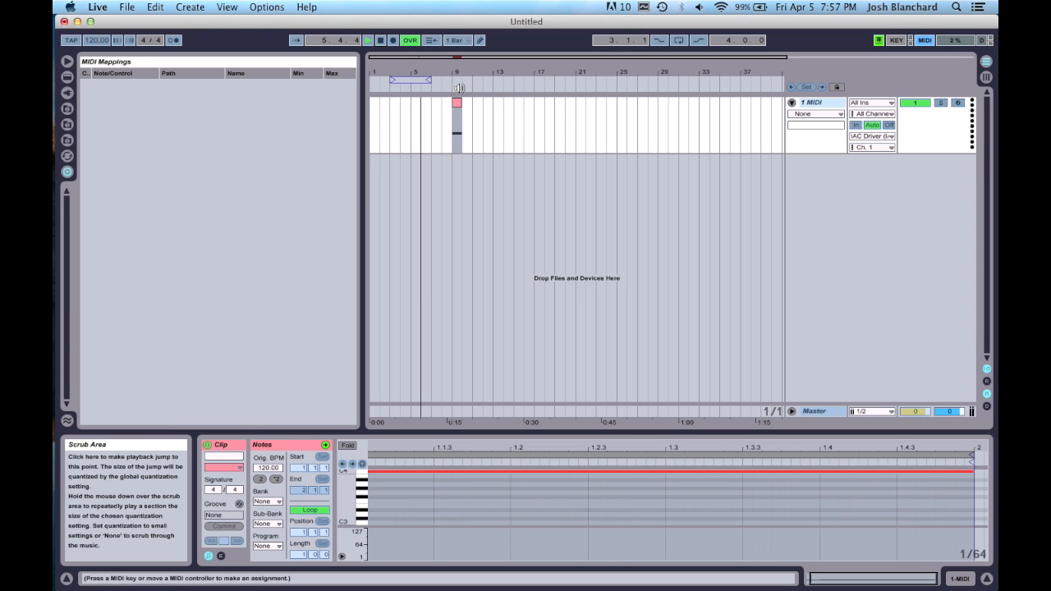
left_click(456, 123)
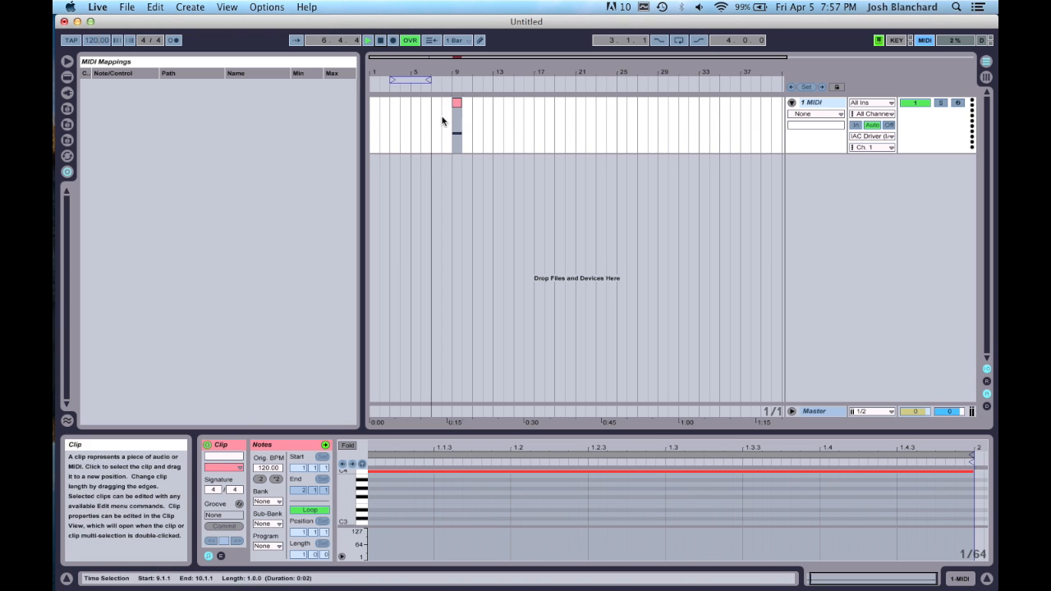
left_click(381, 39)
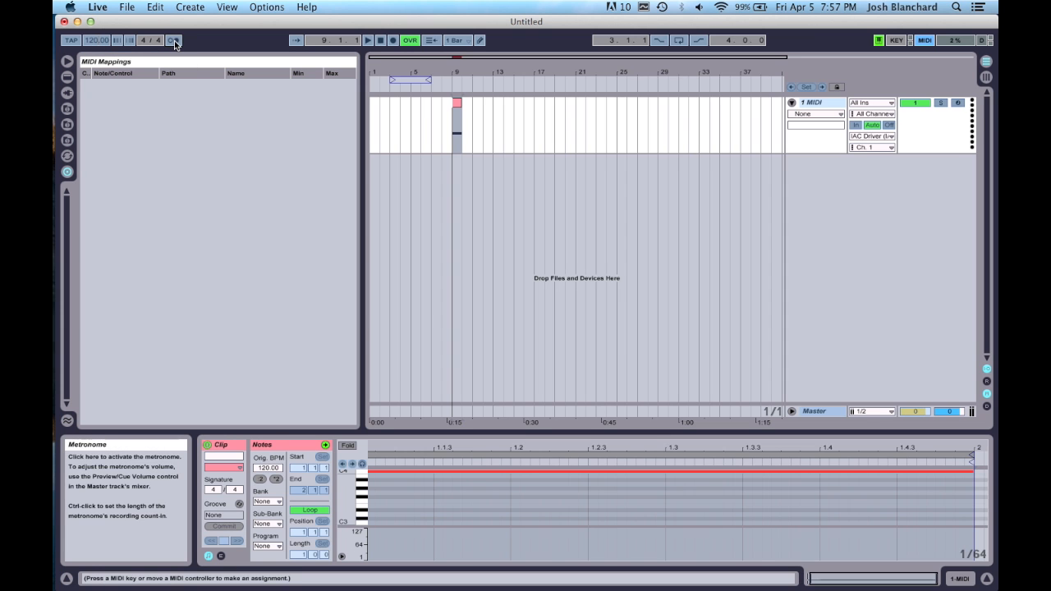
mouse_move(157, 40)
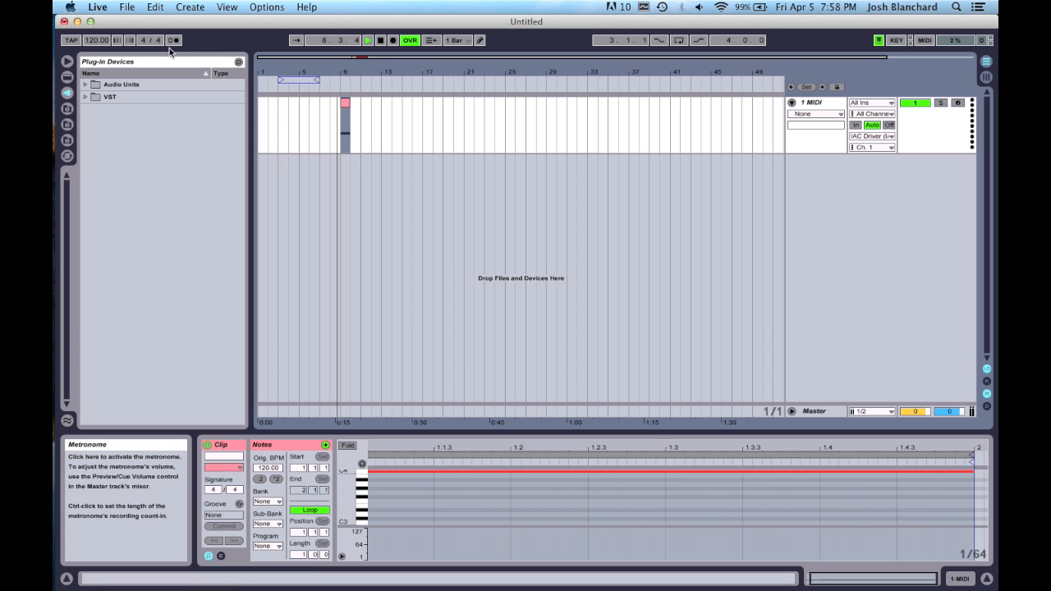
Select the Metronome button so the clip's note maps to it, then pick a point on the track timeline
left_click(174, 39)
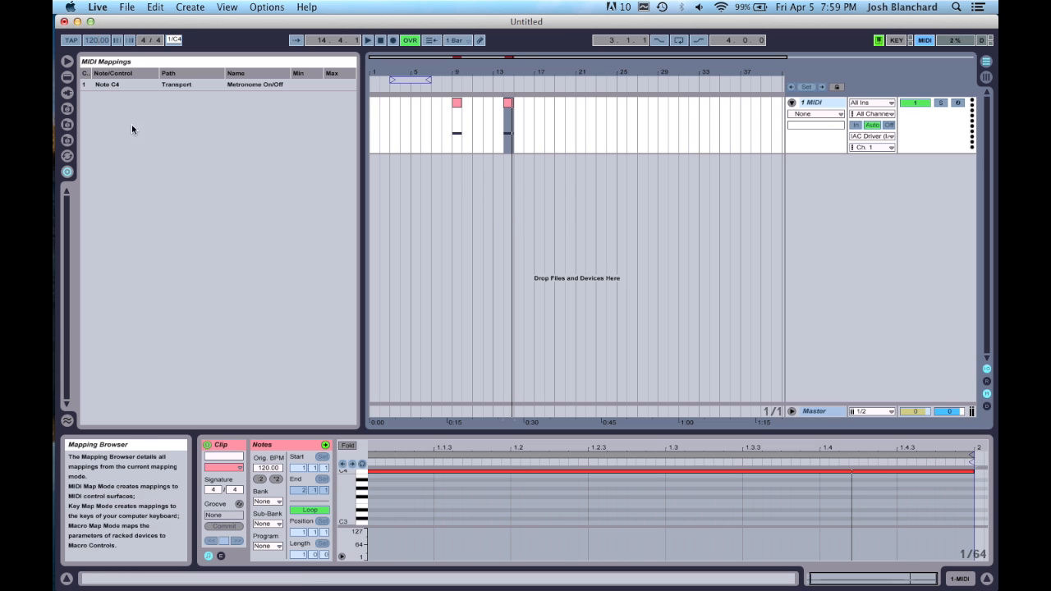
left_click(489, 131)
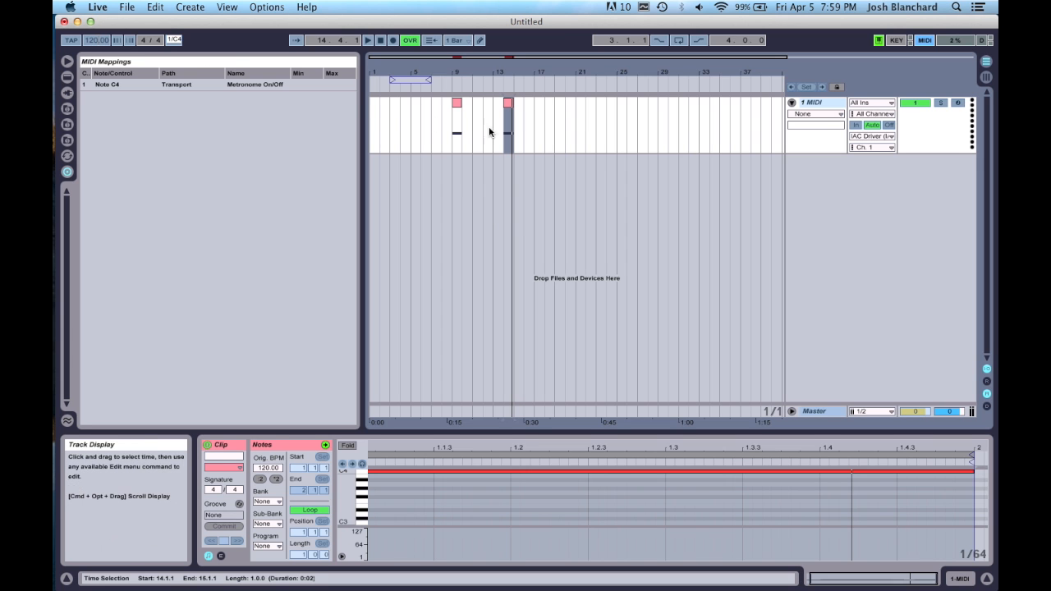